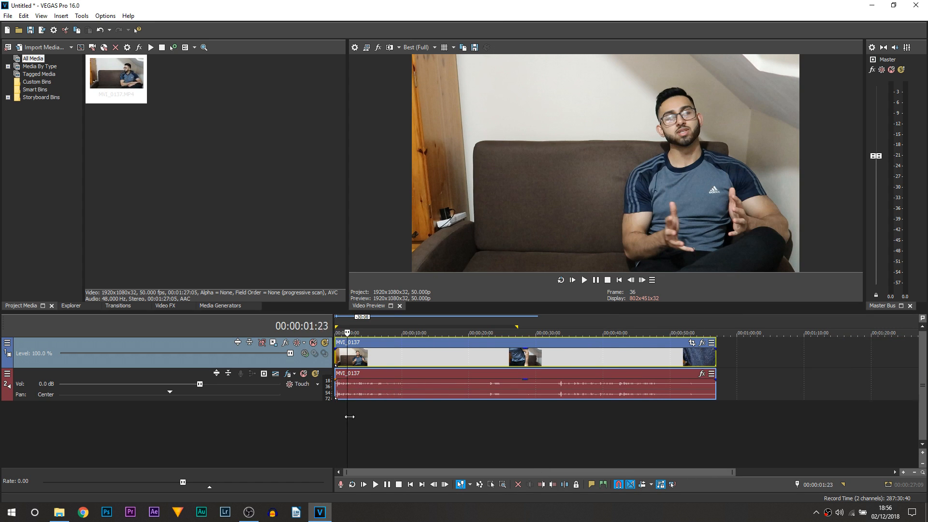
- Scrub through the interview footage at several points in time
{"action": "left_click", "coordinate": [373, 333]}
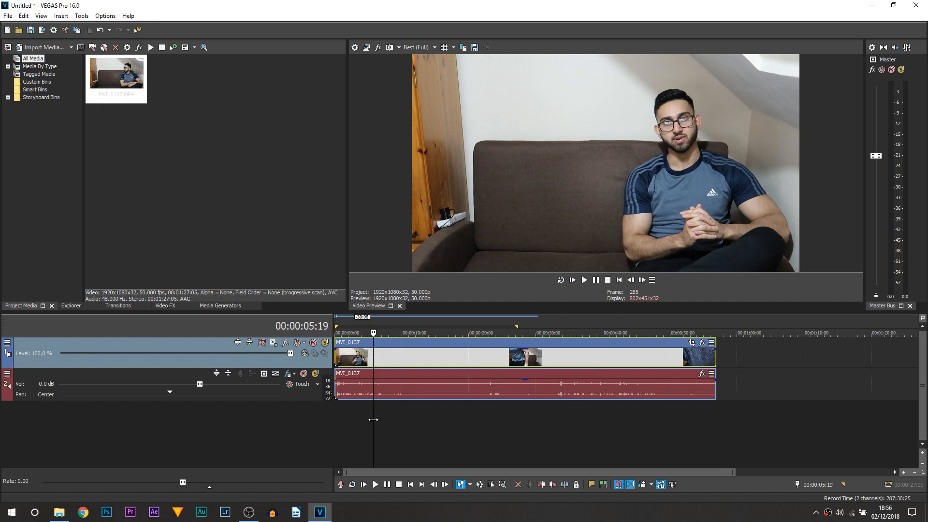
{"action": "left_click", "coordinate": [408, 333]}
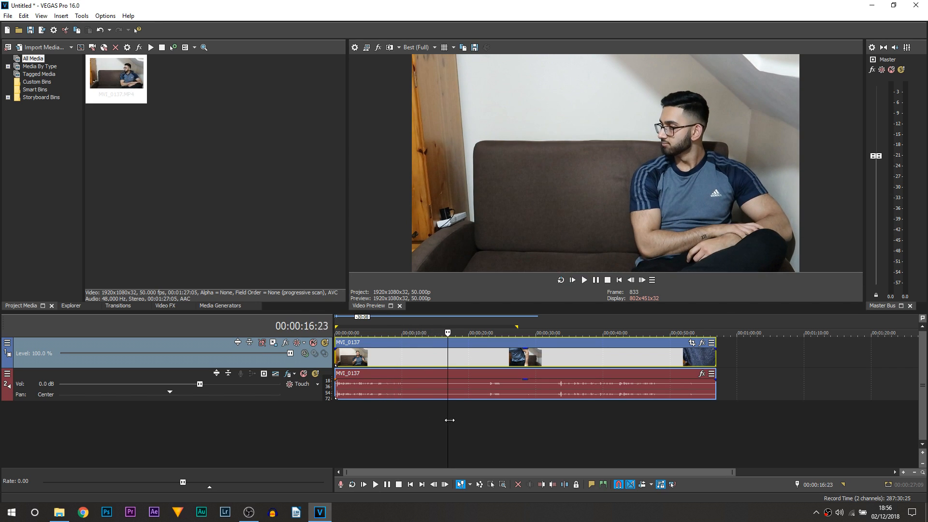
{"action": "left_click", "coordinate": [493, 333]}
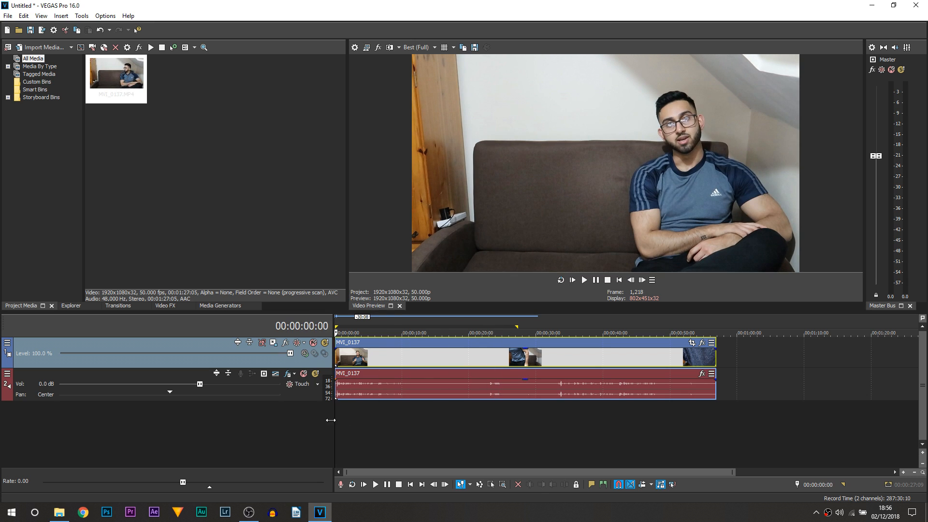
{"action": "left_click", "coordinate": [356, 332]}
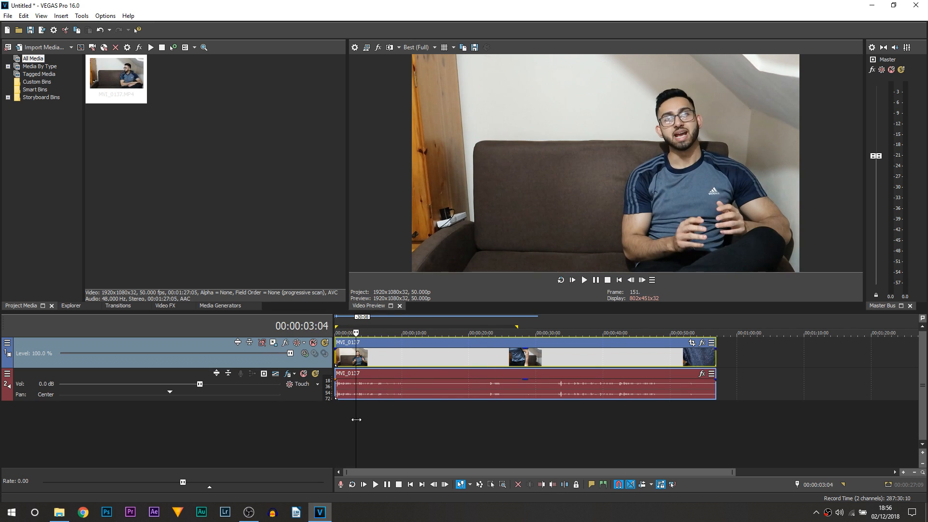
{"action": "left_click", "coordinate": [420, 333]}
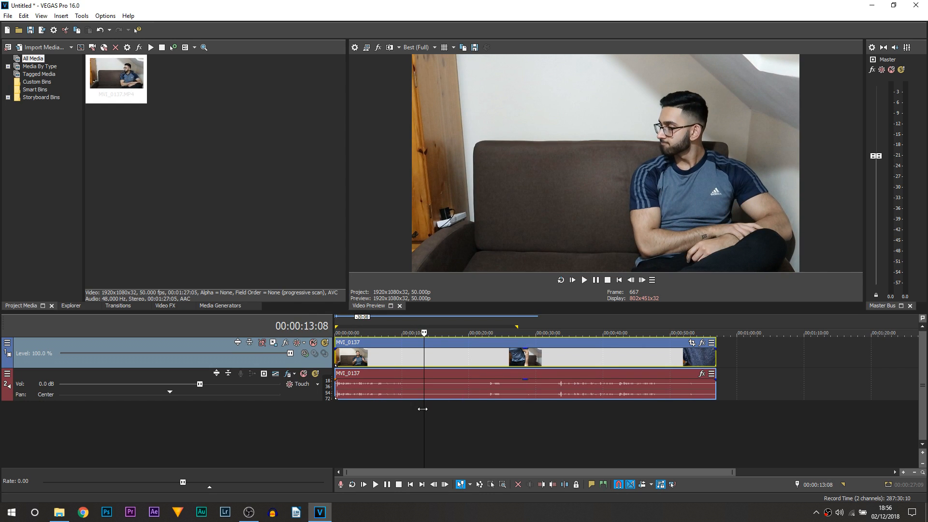
{"action": "left_click", "coordinate": [470, 333]}
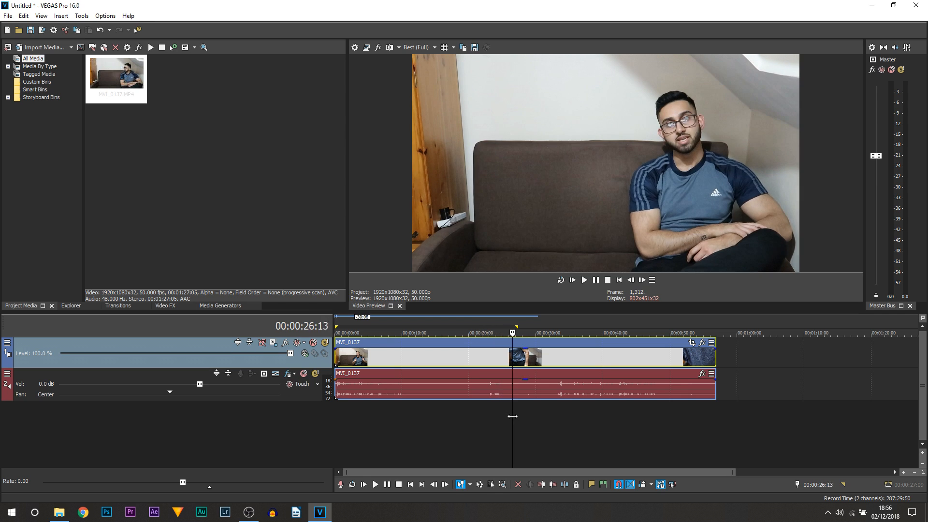
- Split the clip where he leaves the sofa and move the later part onto a new upper track
{"action": "left_click", "coordinate": [557, 333]}
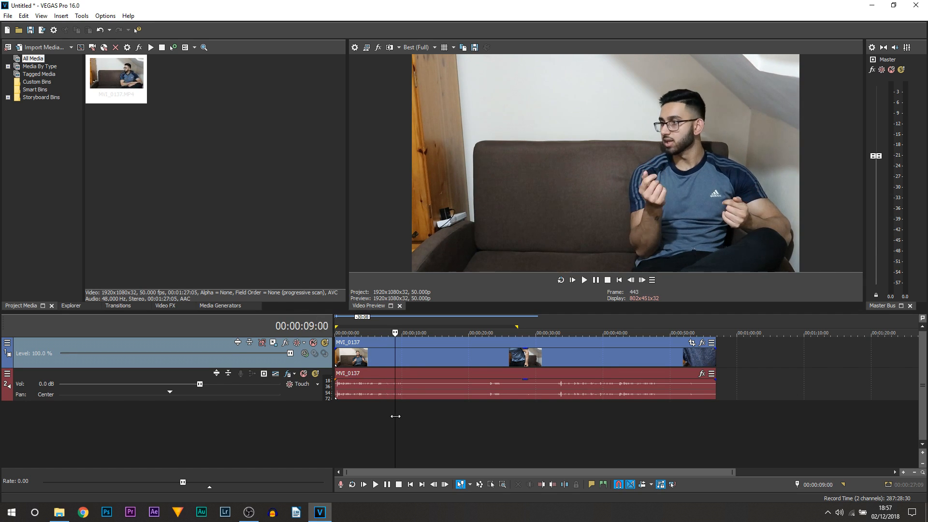
{"action": "left_click", "coordinate": [470, 333]}
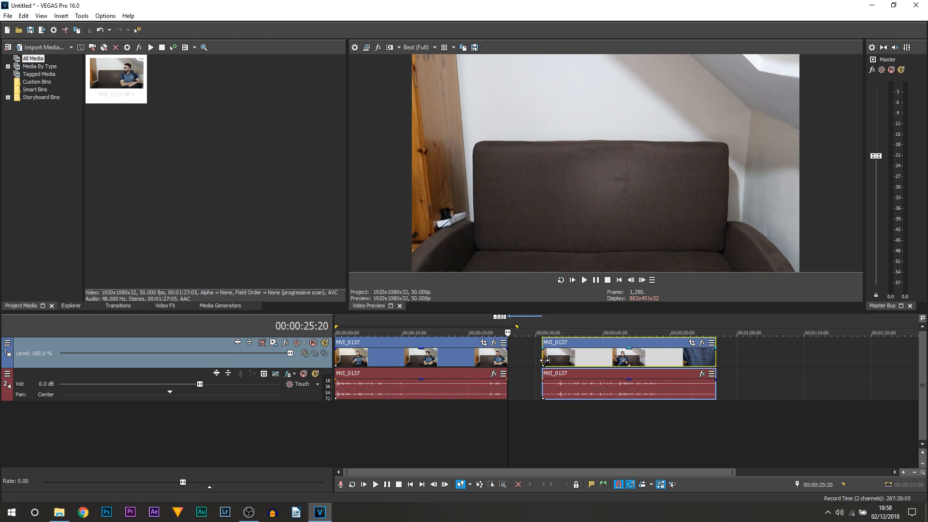
{"action": "left_click_drag", "start_coordinate": [541, 359], "coordinate": [552, 358]}
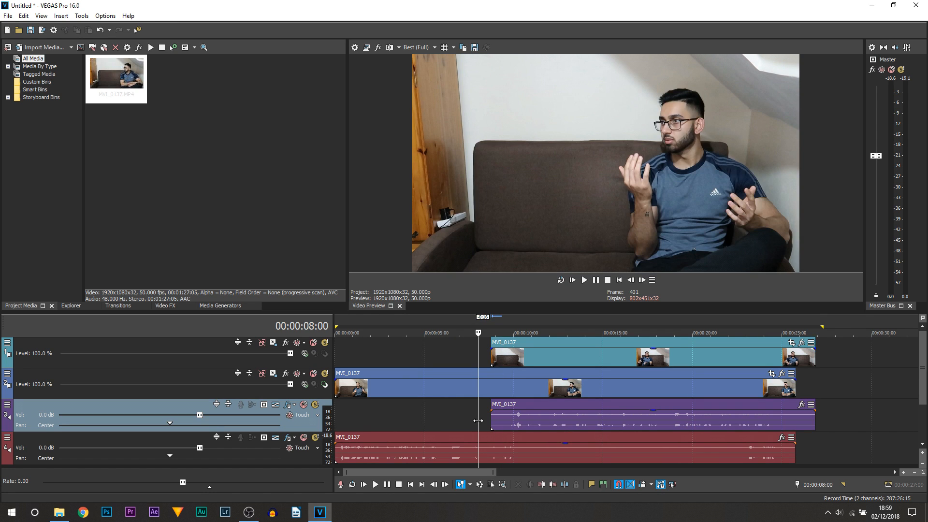
- Play and stop the stacked tracks, then open Event Pan/Crop on the upper empty-sofa clip
{"action": "left_click", "coordinate": [585, 280]}
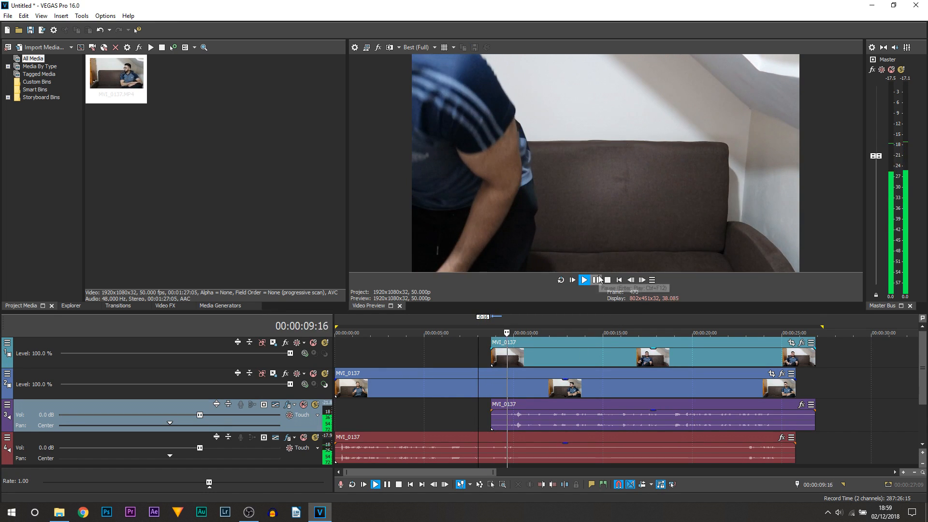
{"action": "left_click", "coordinate": [584, 280]}
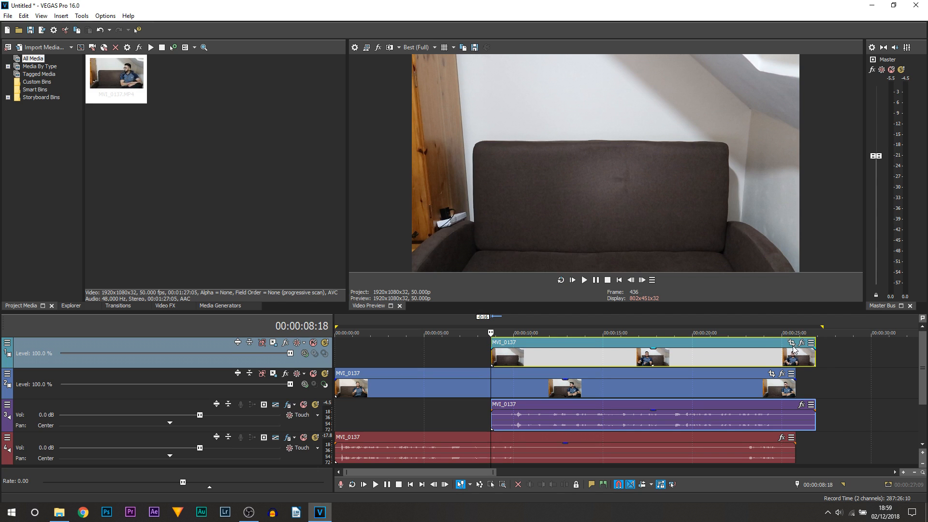
{"action": "left_click", "coordinate": [791, 342]}
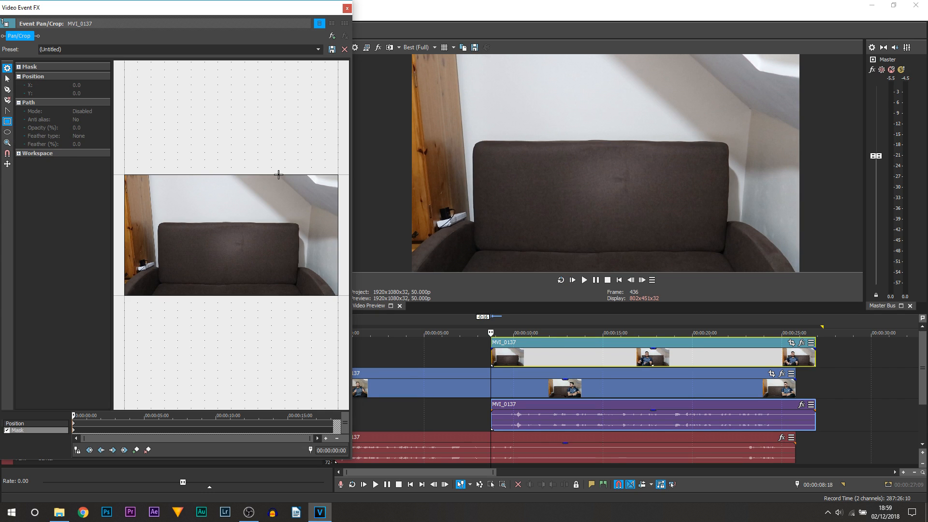
{"action": "mouse_move", "coordinate": [557, 102]}
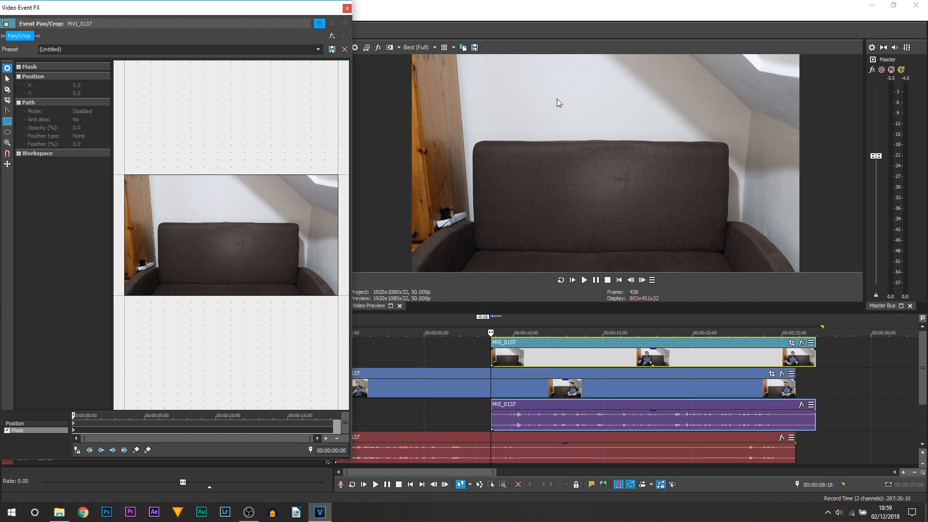
{"action": "mouse_move", "coordinate": [590, 140]}
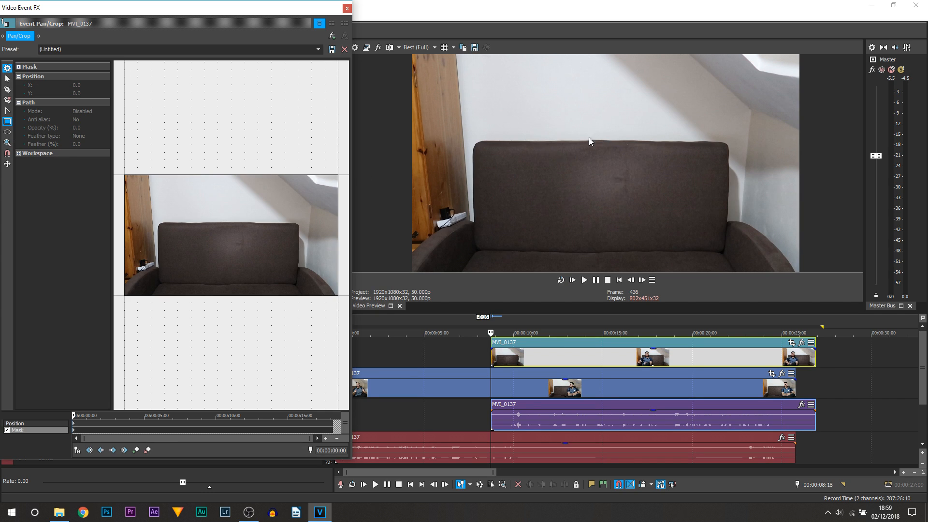
{"action": "mouse_move", "coordinate": [6, 91]}
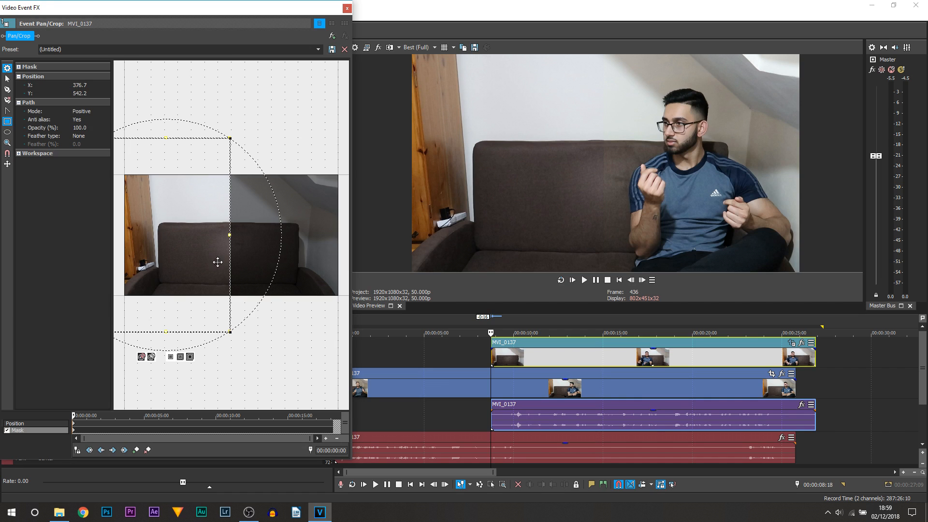
{"action": "mouse_move", "coordinate": [606, 72]}
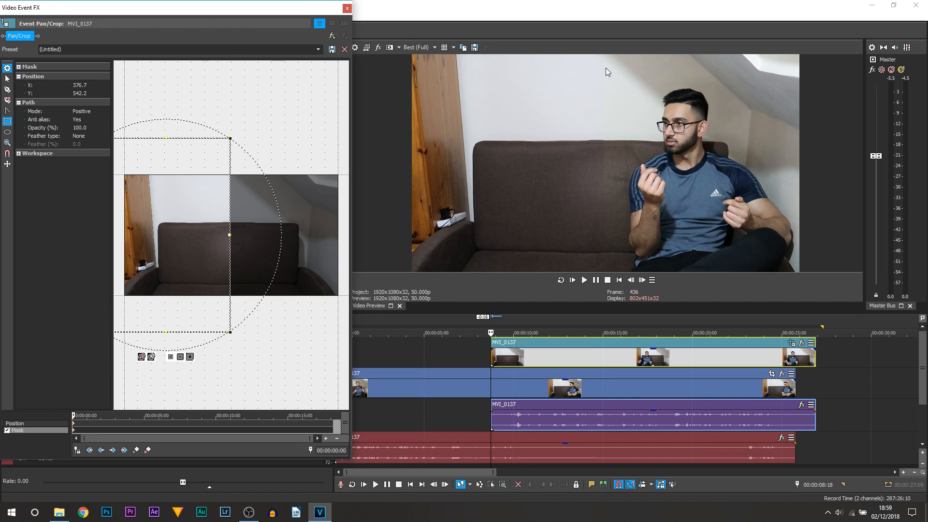
{"action": "mouse_move", "coordinate": [600, 247]}
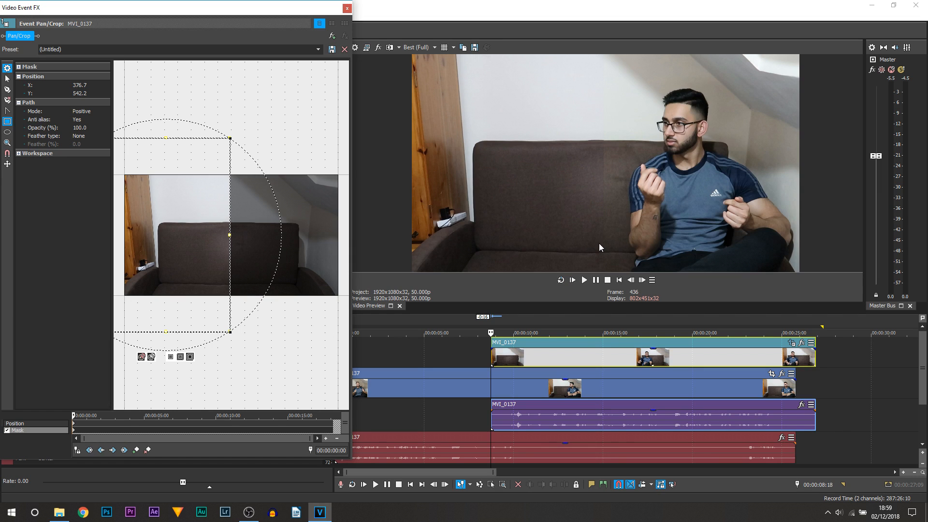
{"action": "mouse_move", "coordinate": [594, 247]}
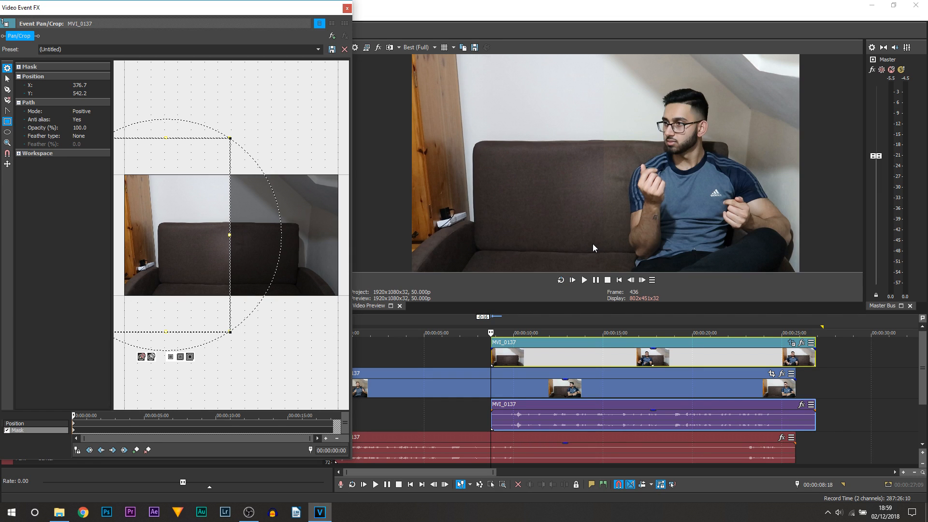
- Set the rectangle mask's Feather type to Both and enter a Feather (%) amount
{"action": "left_click", "coordinate": [101, 135]}
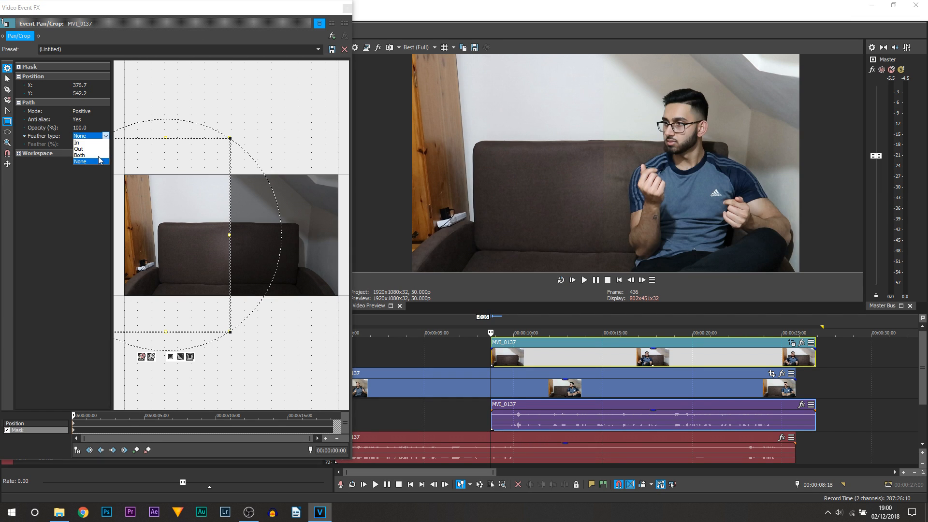
{"action": "left_click", "coordinate": [79, 155]}
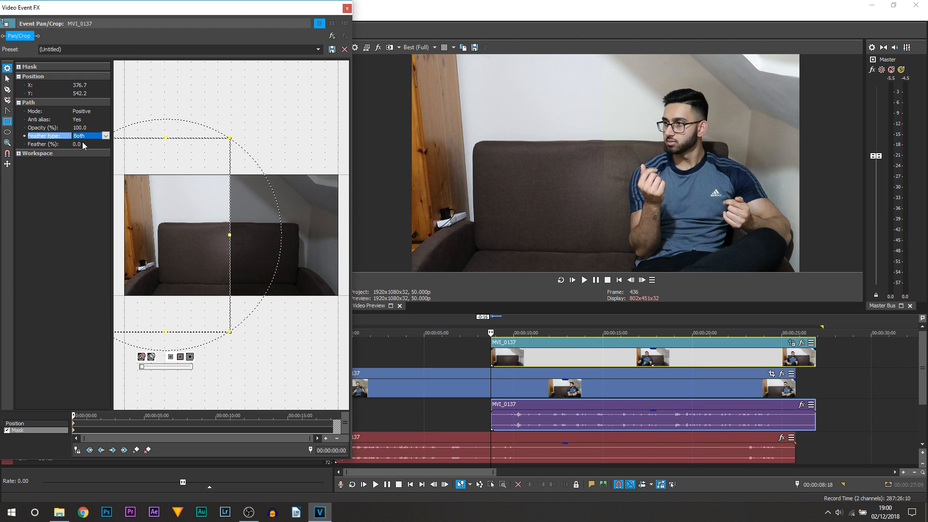
{"action": "left_click", "coordinate": [80, 144]}
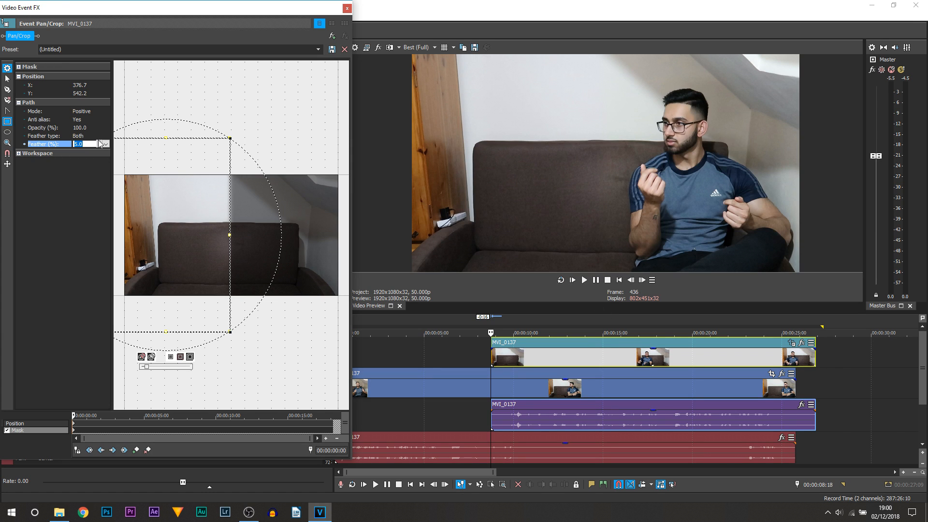
{"action": "left_click", "coordinate": [347, 9]}
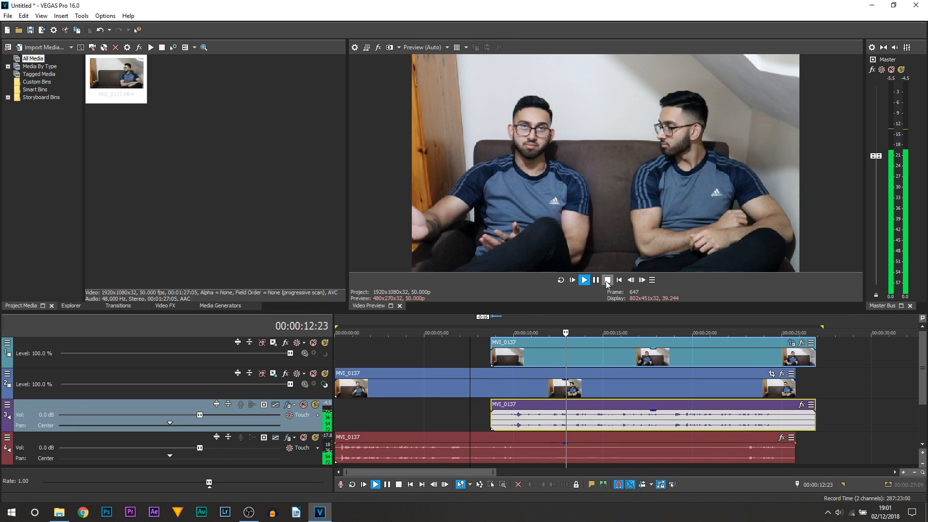
- Play the composite and pause once both copies of him show on the sofa
{"action": "left_click", "coordinate": [606, 279]}
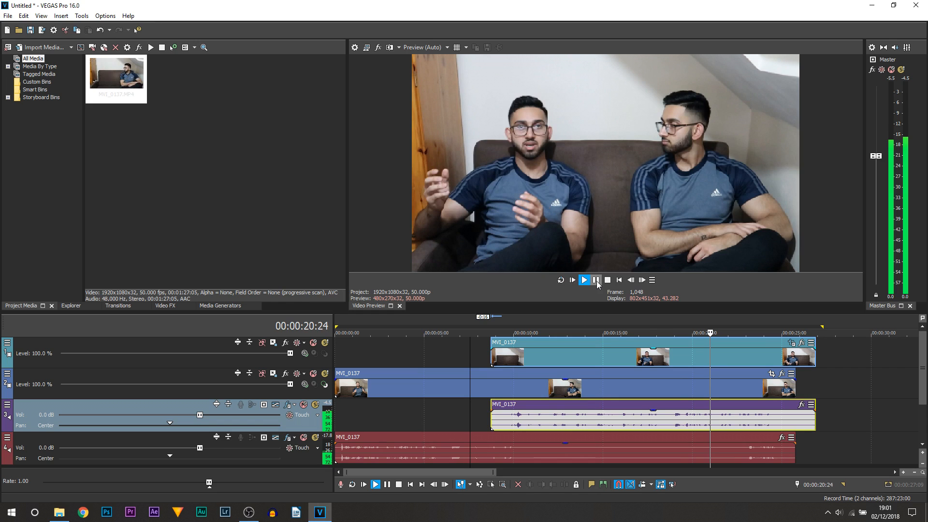
{"action": "left_click", "coordinate": [597, 280]}
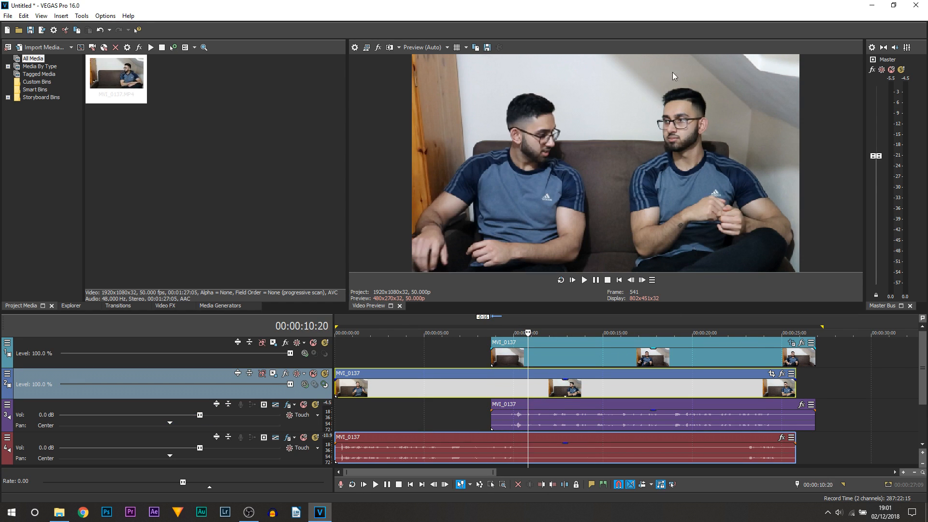
{"action": "mouse_move", "coordinate": [771, 152]}
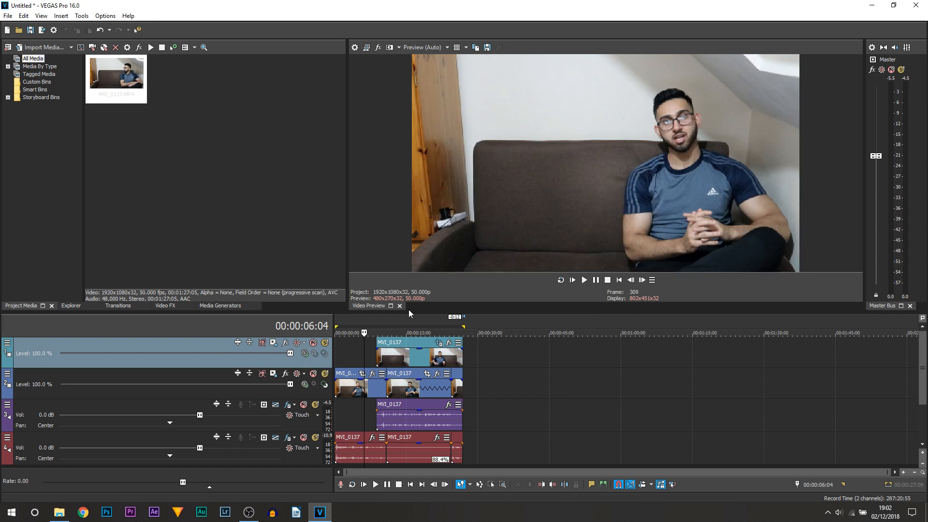
- Play the shortened clone sequence from early in the project to review it
{"action": "left_click", "coordinate": [585, 280]}
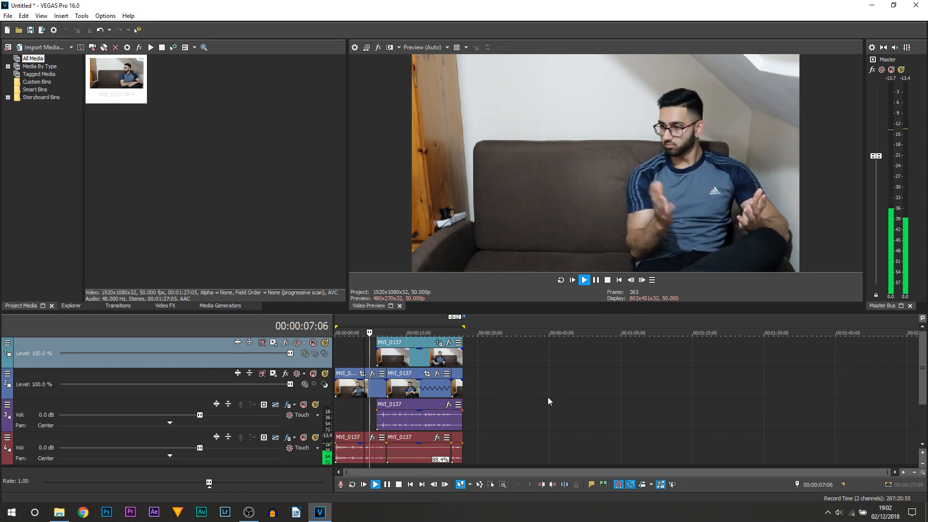